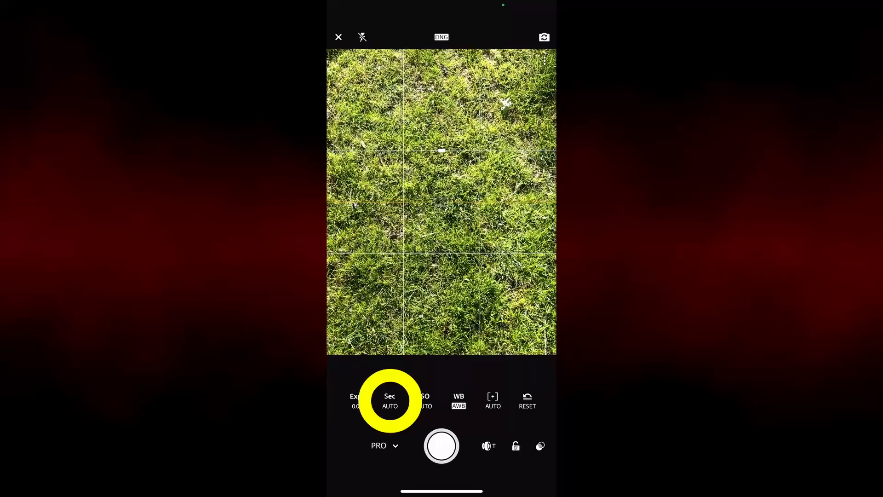
- Reveal the shutter speed slider (still Auto), then close the camera back to the Library
left_click(389, 400)
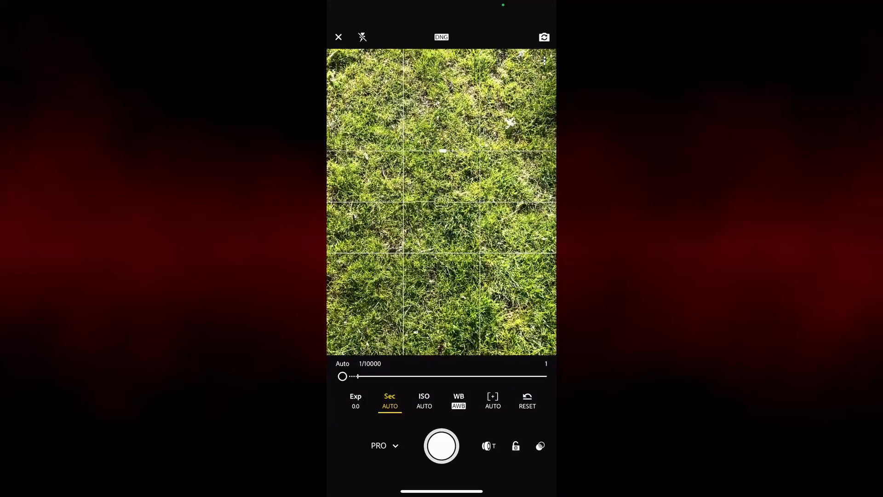
left_click(337, 37)
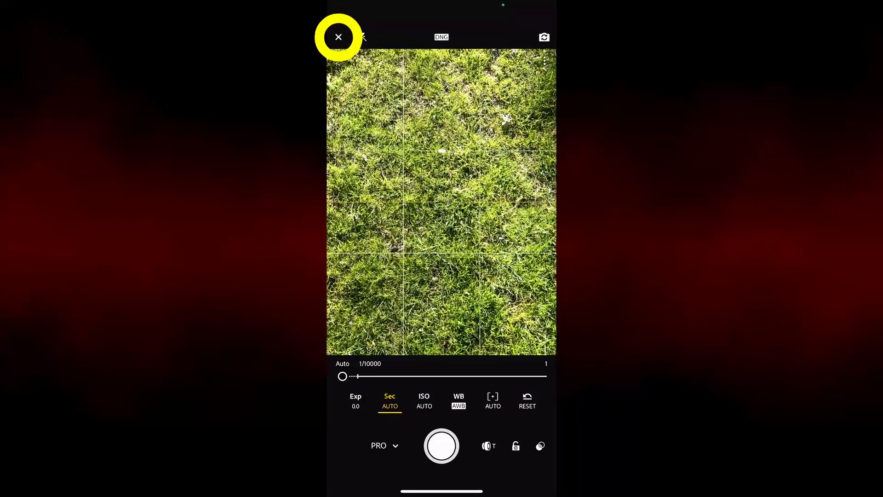
left_click(338, 36)
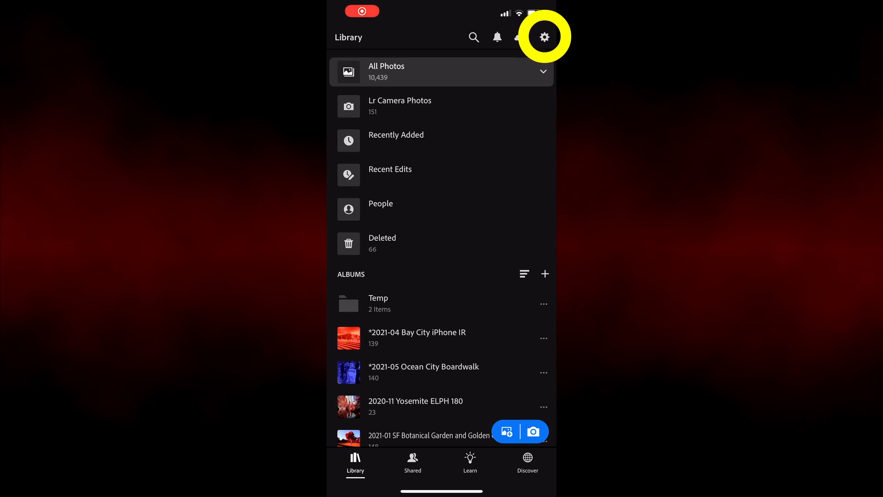
- Enable the Long Exposure technology preview in app settings and leave settings
left_click(544, 37)
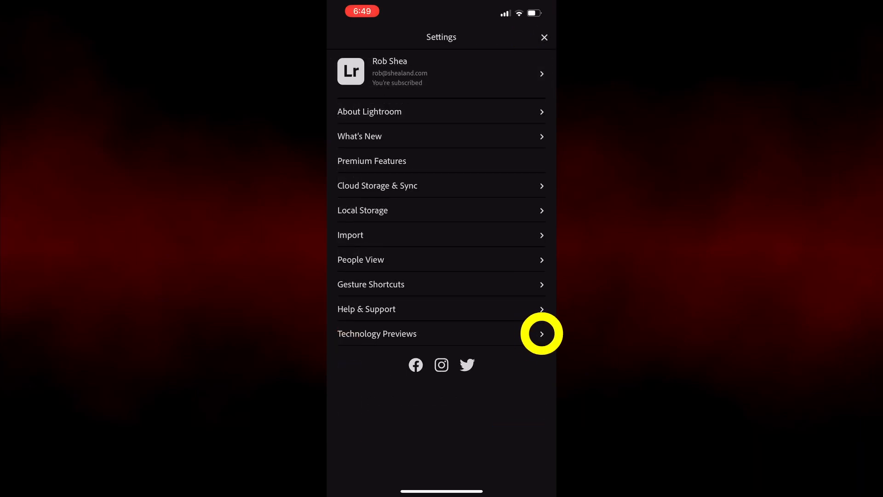
left_click(394, 333)
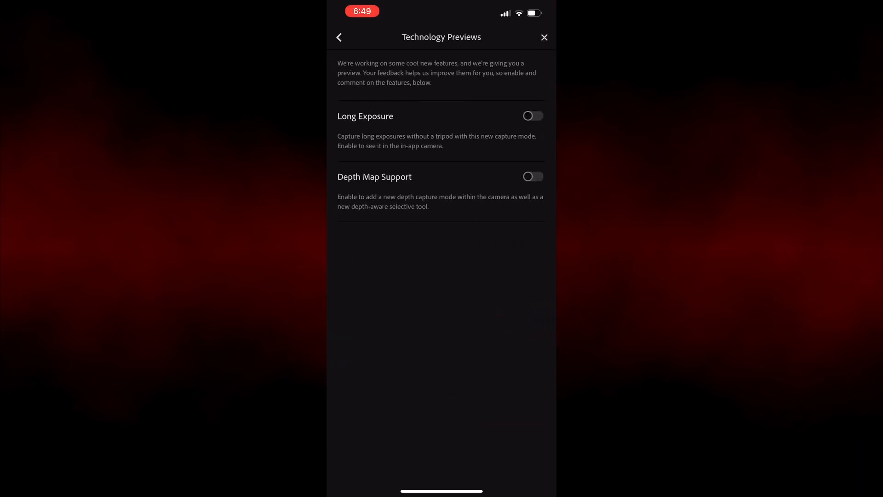
left_click(532, 116)
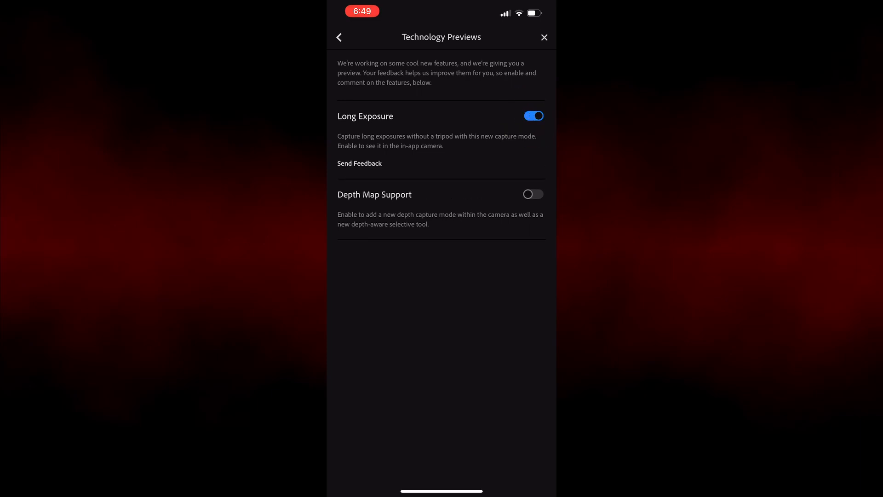
left_click(340, 37)
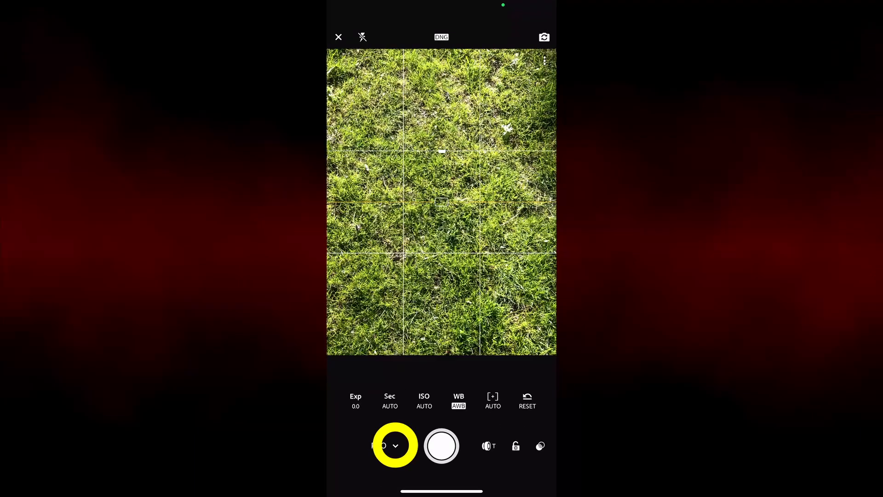
- Switch the camera to Long Exposure capture and drag the exposure duration to about 1.3 seconds
left_click(394, 445)
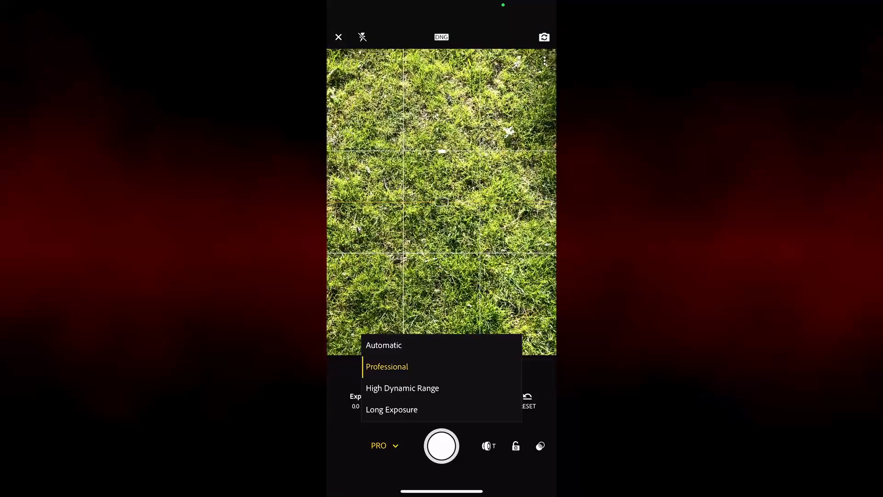
left_click(391, 408)
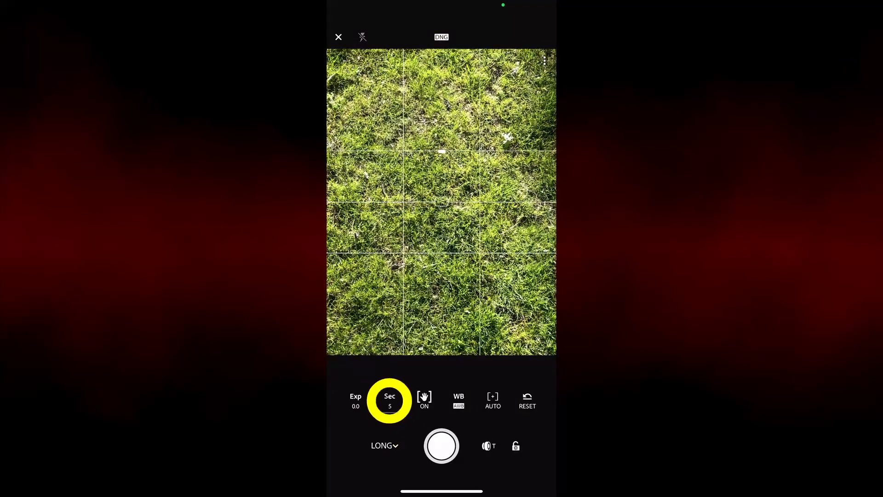
left_click(389, 400)
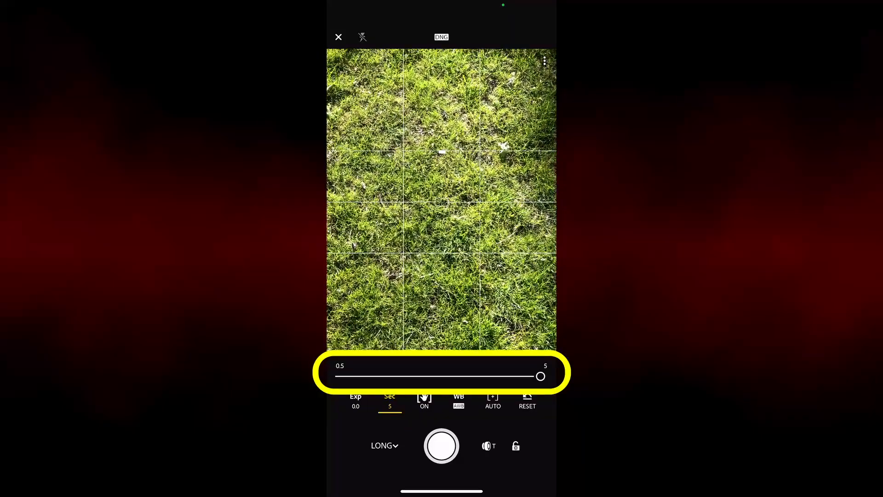
left_click_drag(540, 376, 430, 376)
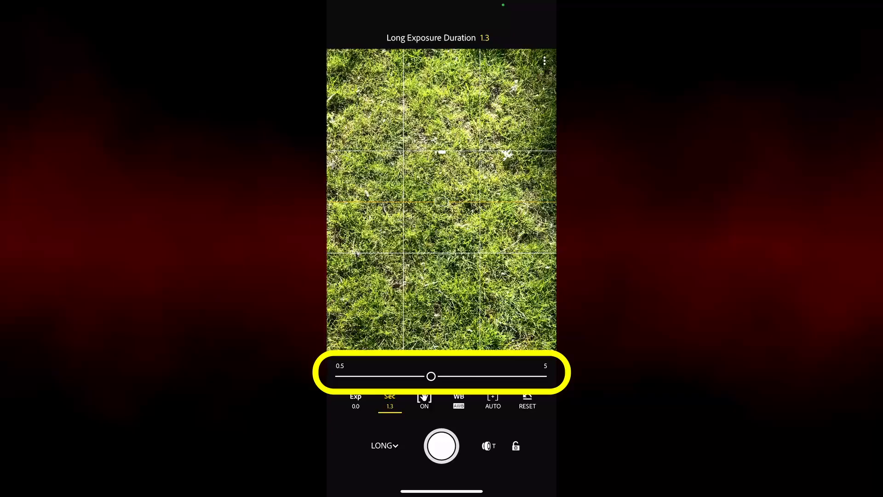
left_click_drag(431, 376, 518, 375)
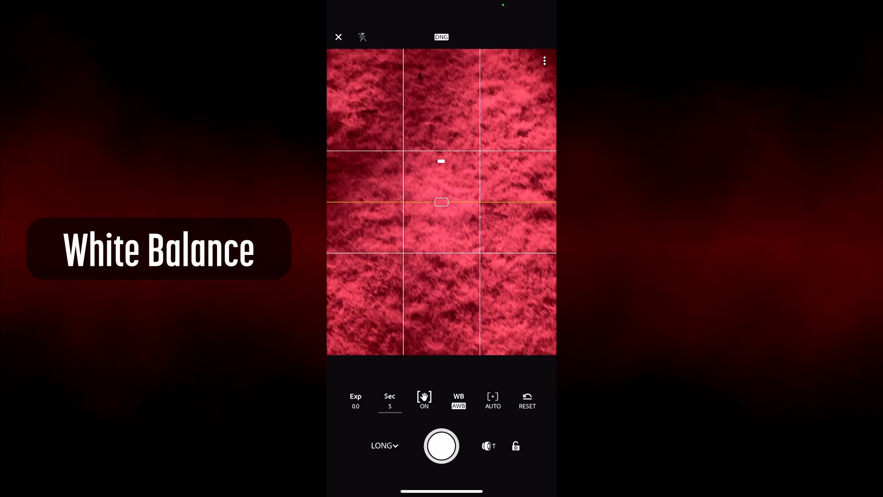
- Set a custom white balance sampled from the grass so the infrared preview turns neutral grey
left_click(458, 401)
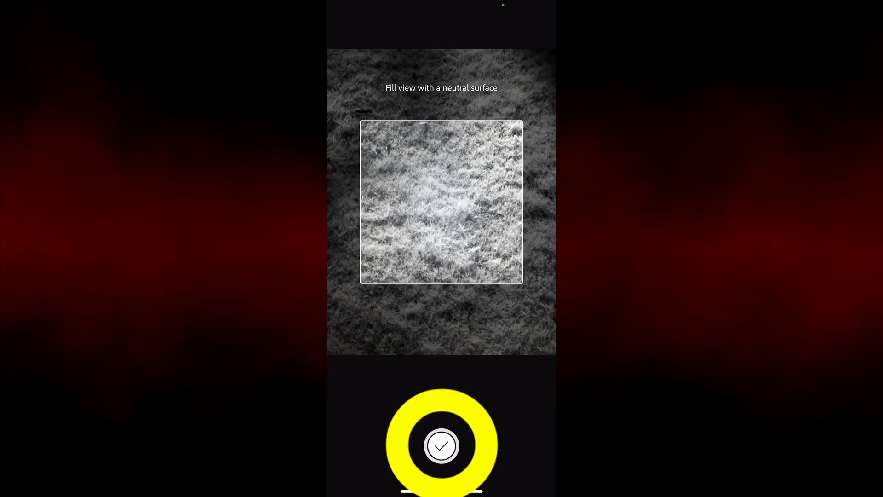
left_click(441, 445)
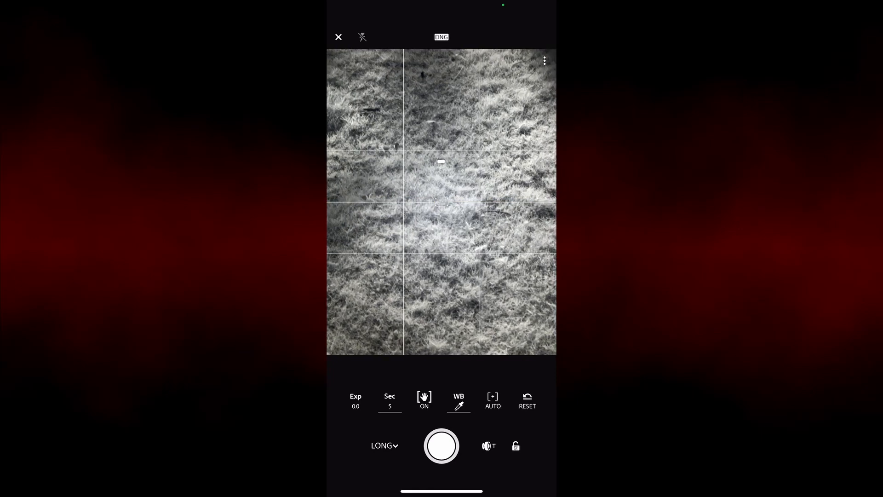
left_click(440, 37)
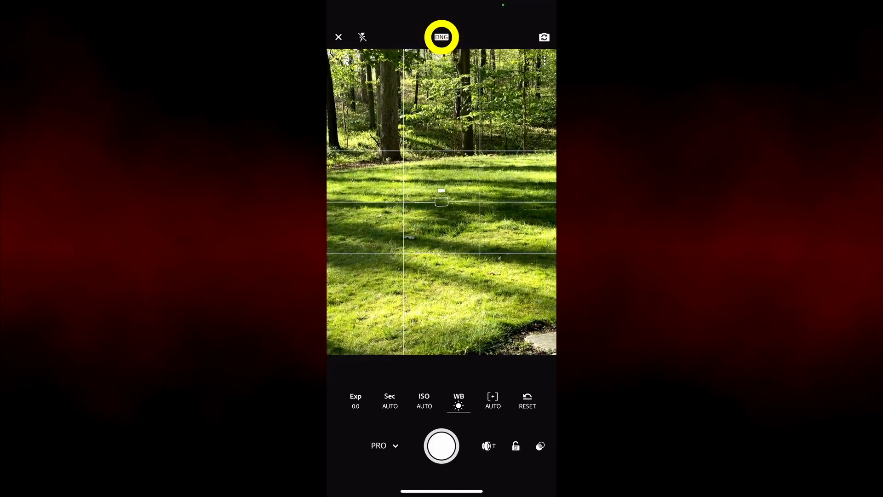
- Change the camera's capture file format from DNG to JPG
left_click(441, 37)
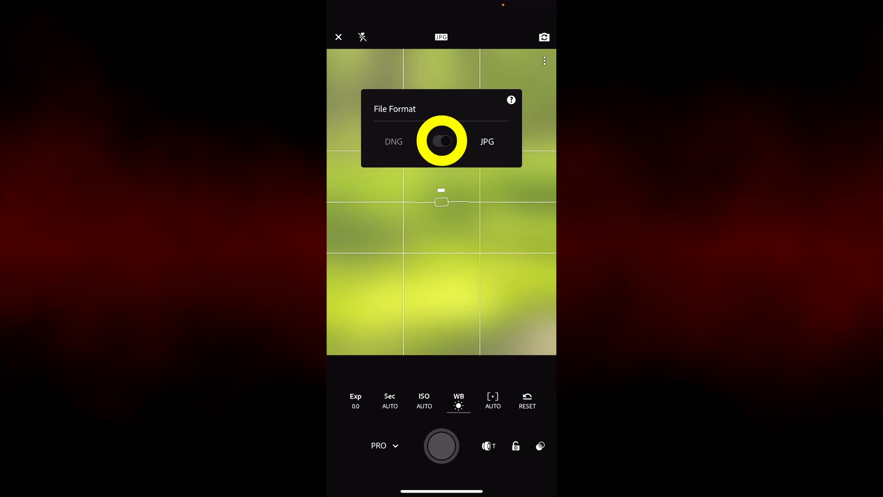
left_click(442, 142)
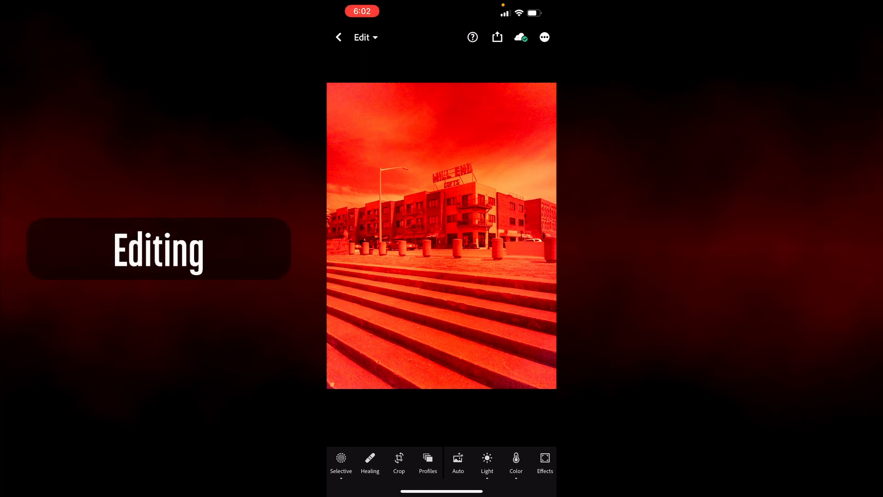
- In the Color panel, sample white balance near the building for a custom 2000K muted-pink result
left_click(515, 462)
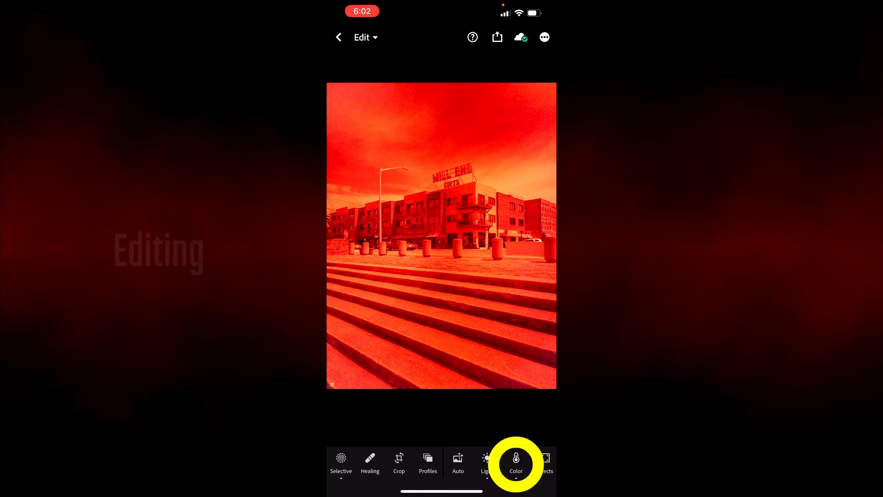
left_click(515, 462)
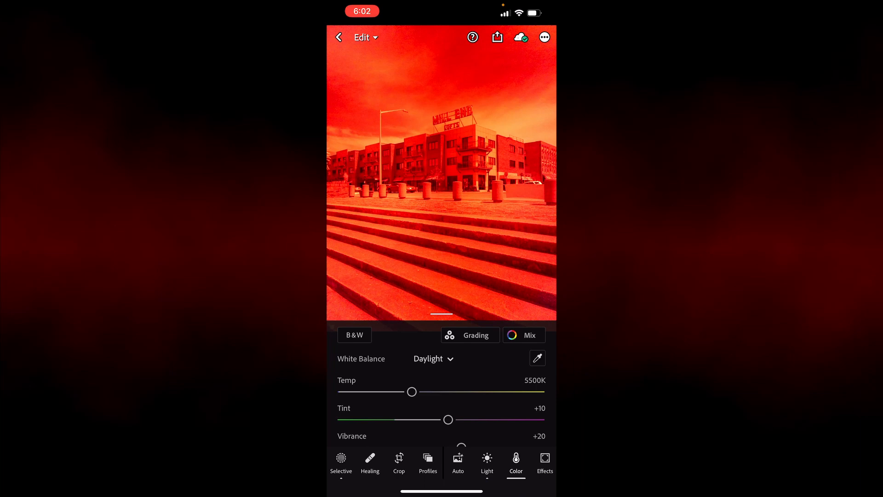
left_click(537, 358)
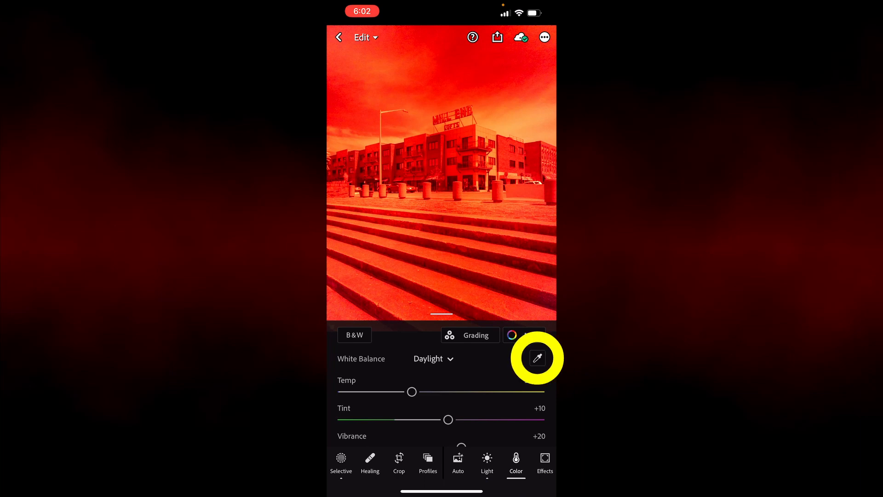
left_click(537, 358)
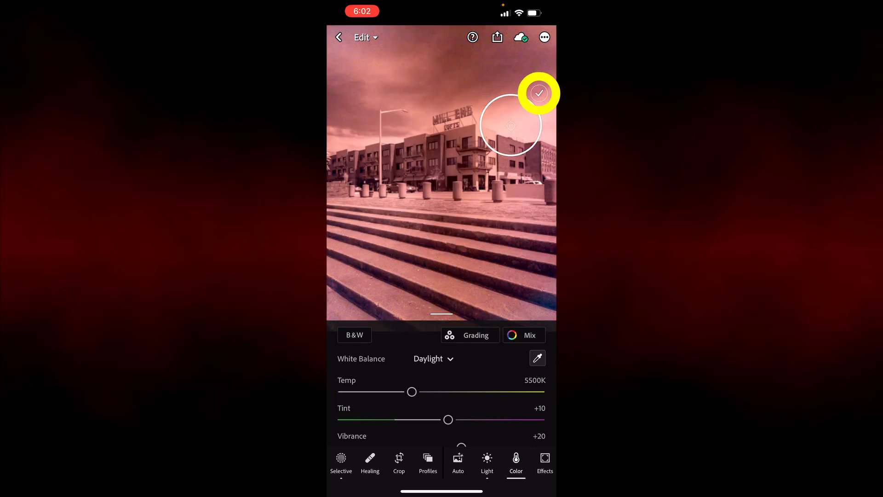
left_click_drag(412, 391, 343, 392)
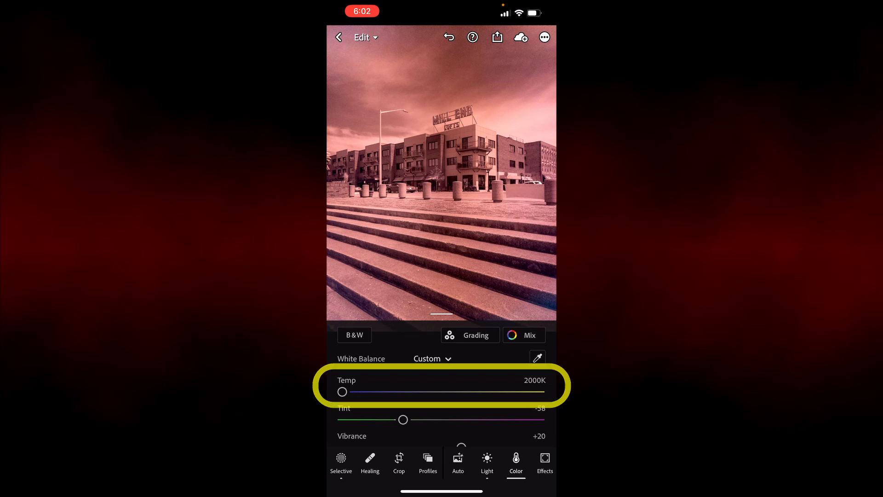
left_click(428, 461)
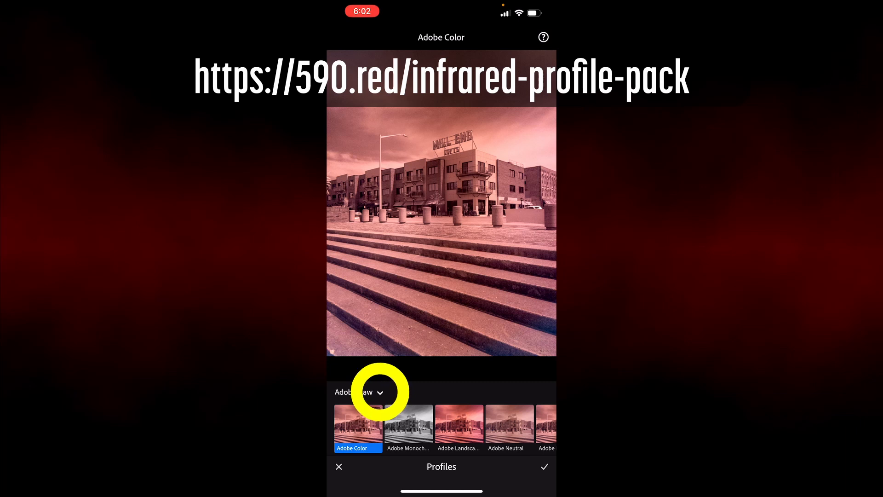
- Apply the Infrared Temp -100 profile from Favorites, confirm it, and return to Color adjustments
left_click(361, 392)
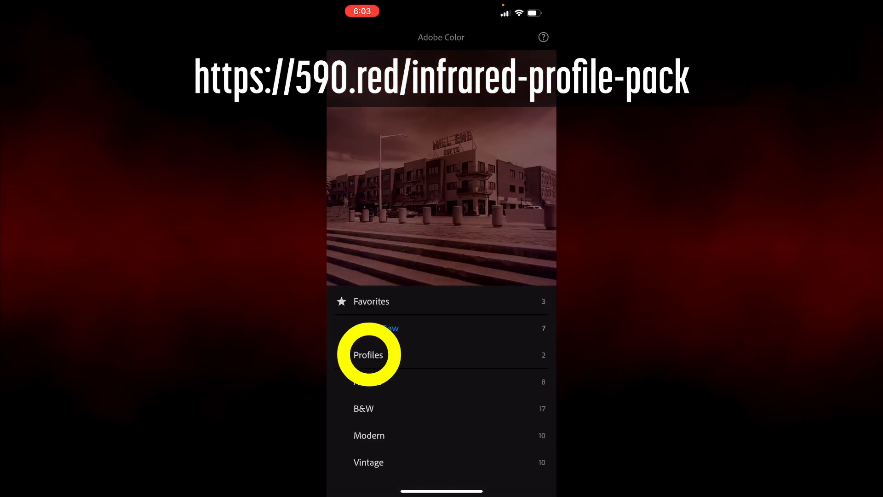
left_click(368, 354)
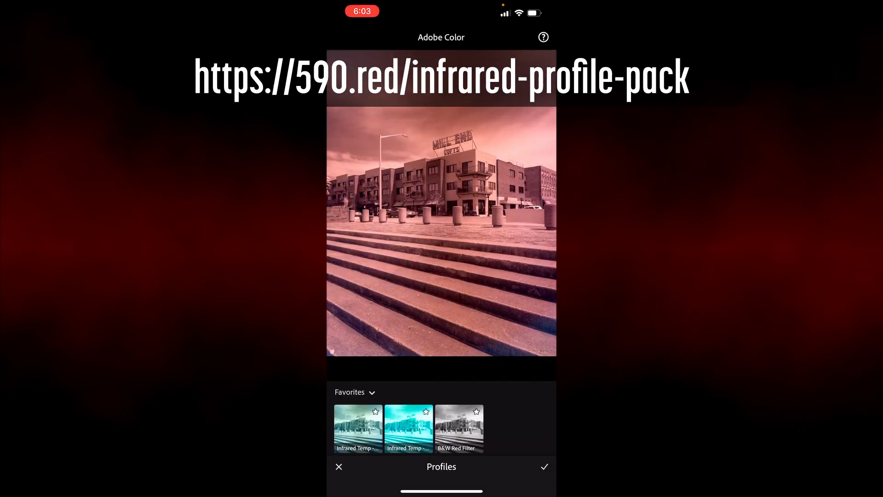
left_click(409, 428)
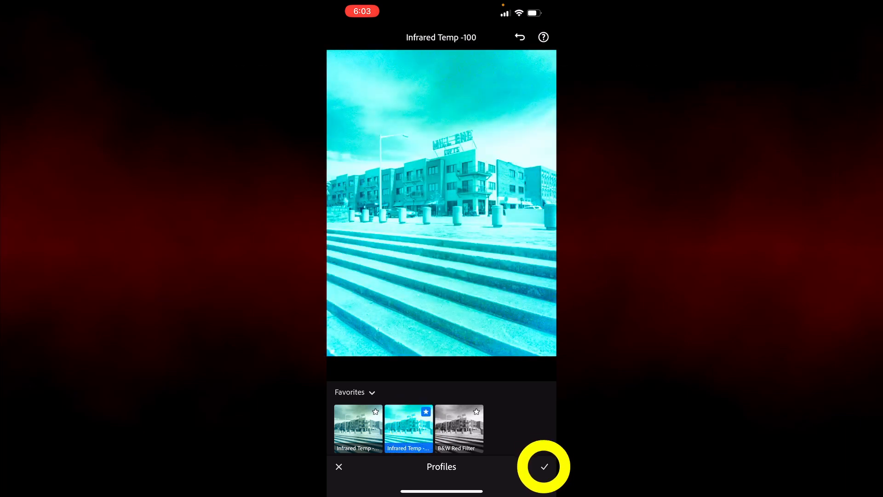
left_click(544, 465)
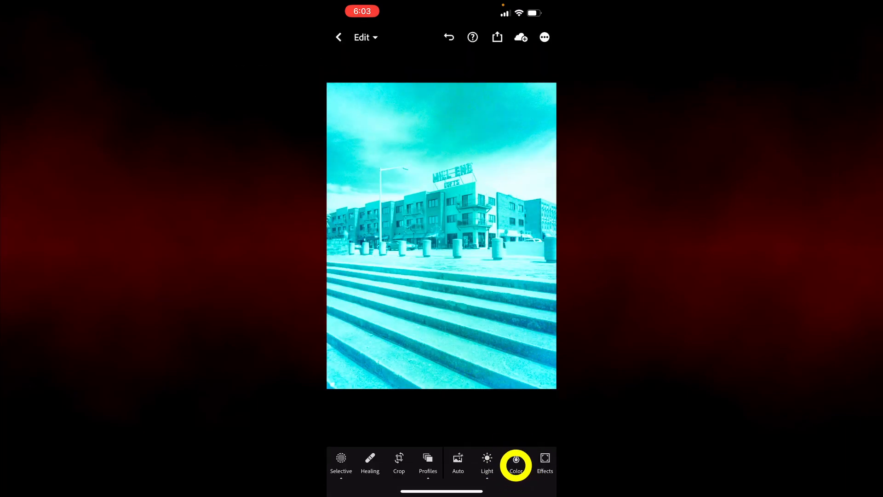
left_click(515, 462)
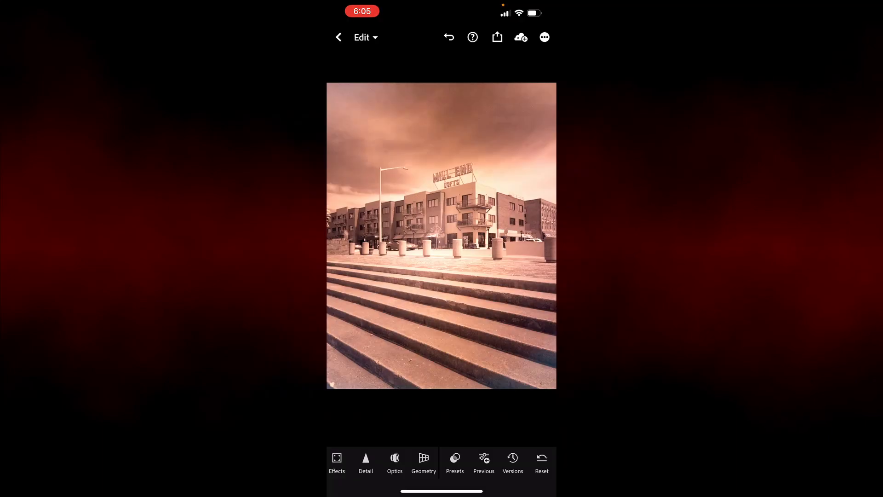
- Apply the B&W 03 black-and-white profile to the steps photo and move to Light adjustments
left_click(454, 462)
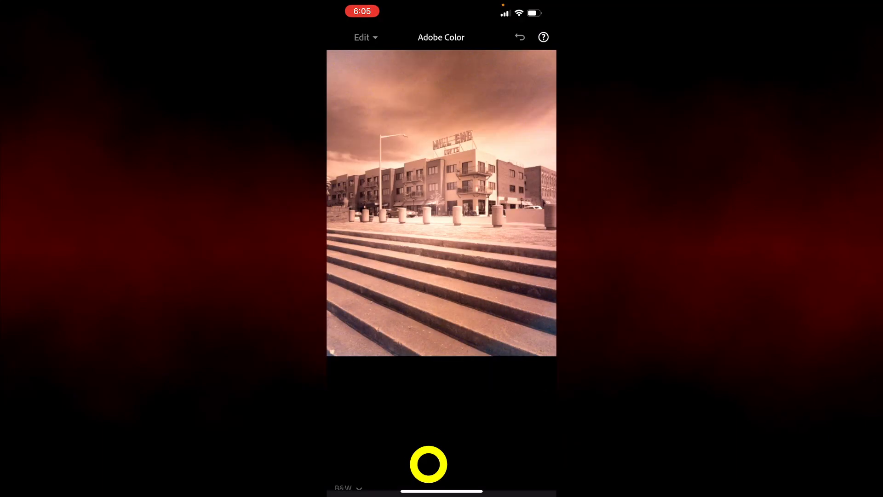
left_click(458, 424)
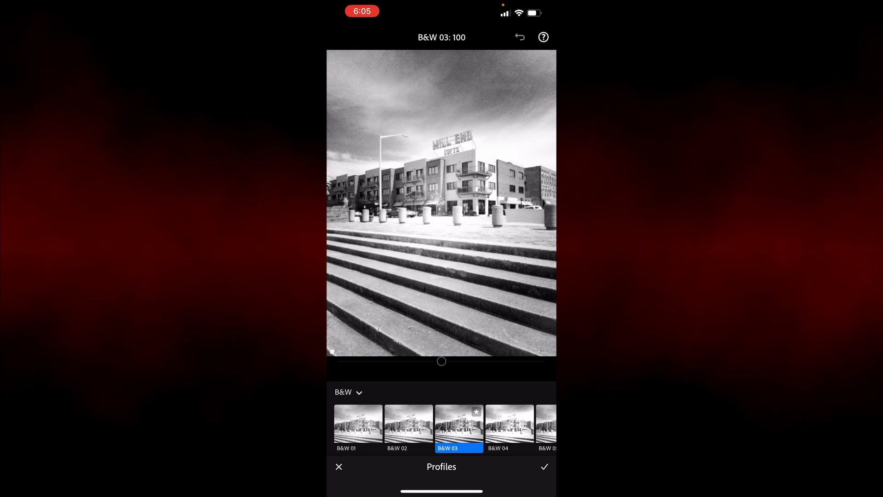
left_click(543, 467)
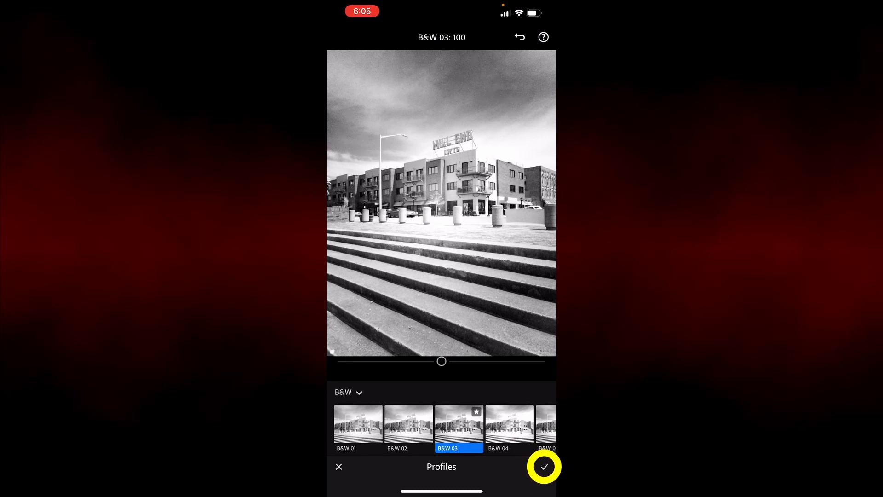
left_click(542, 467)
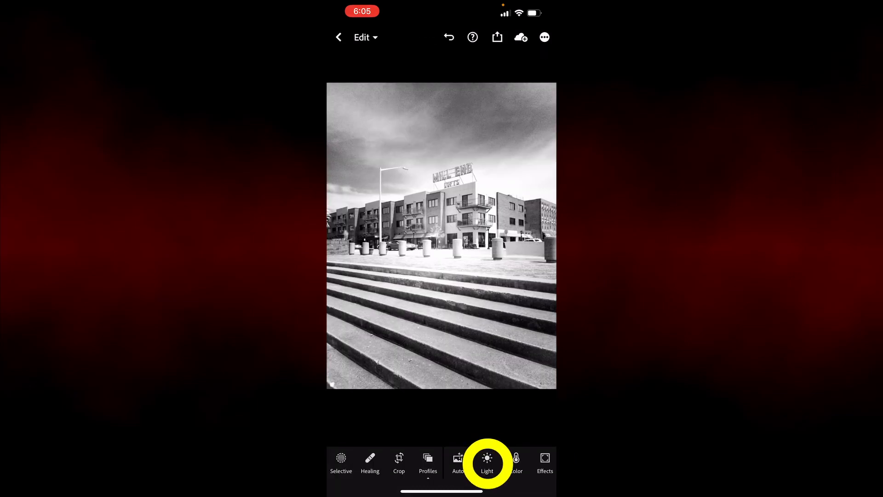
left_click(487, 462)
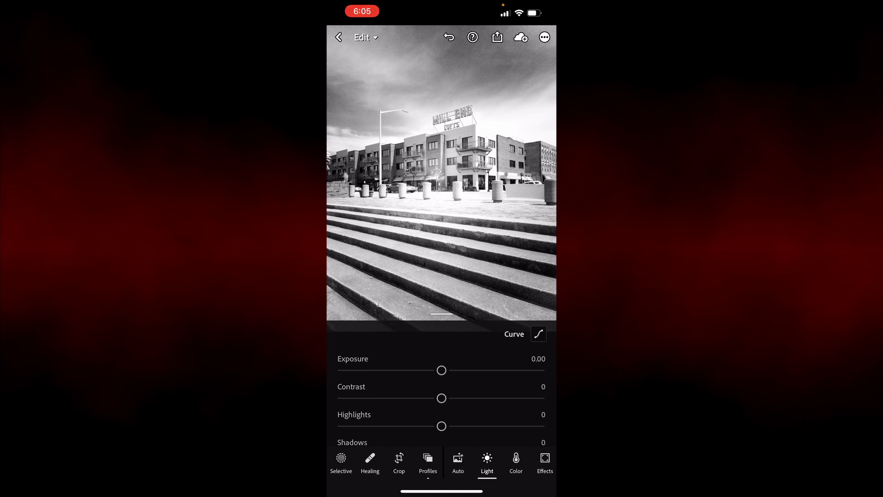
left_click(537, 333)
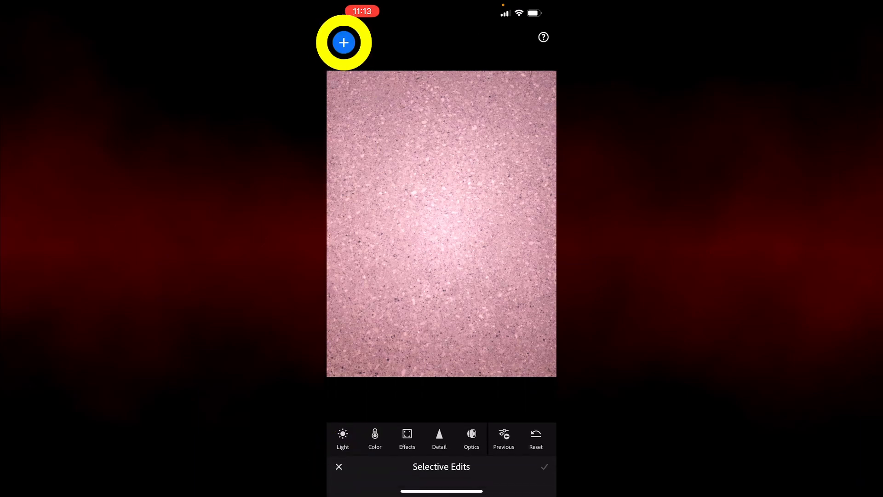
- Add a new radial gradient selective mask at the centre of the pink texture photo
left_click(344, 43)
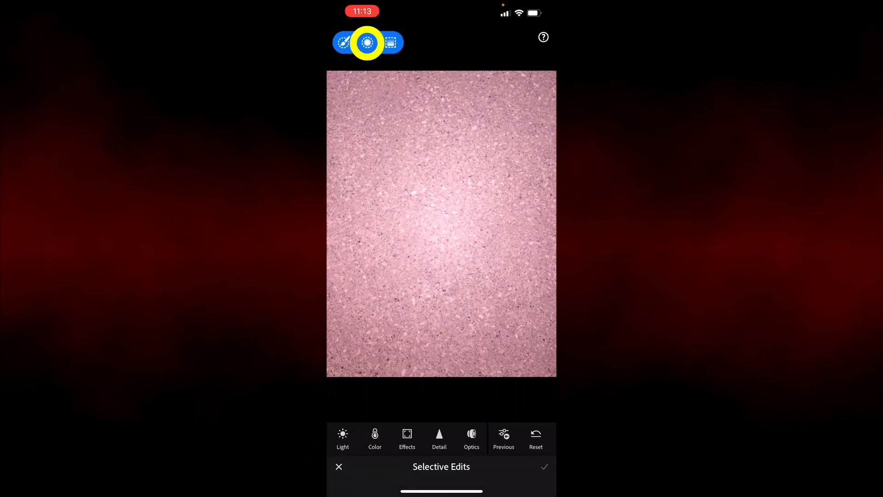
left_click(367, 42)
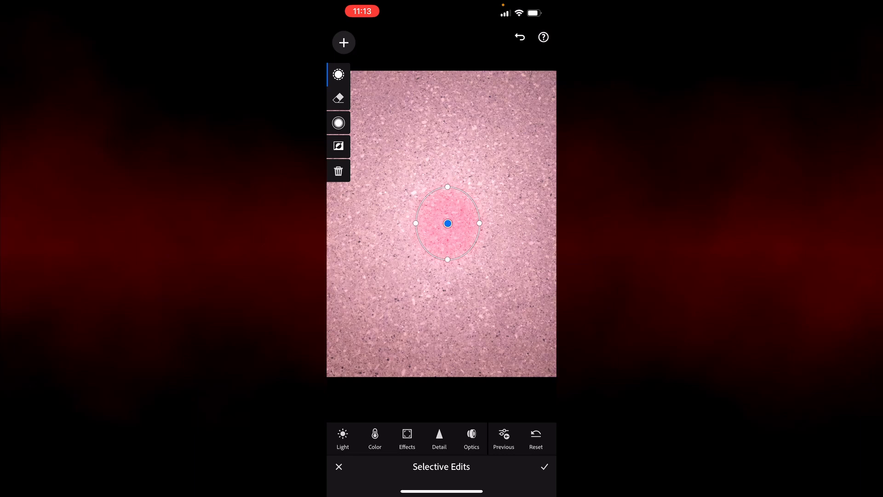
left_click(342, 437)
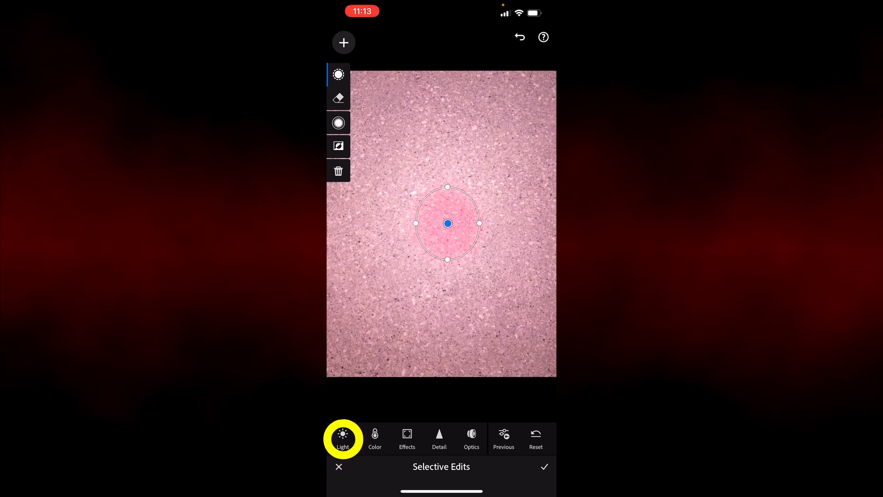
- Lower the radial mask's exposure to -0.20 to darken the hotspot
left_click(342, 438)
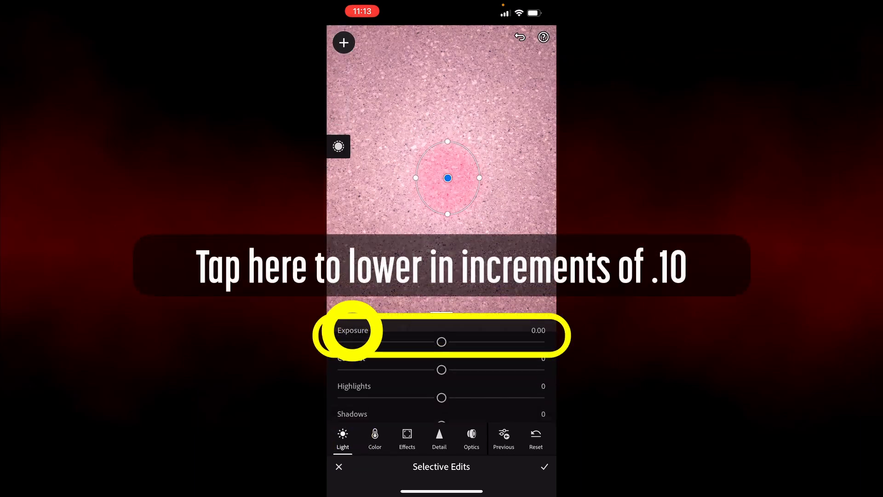
left_click(350, 335)
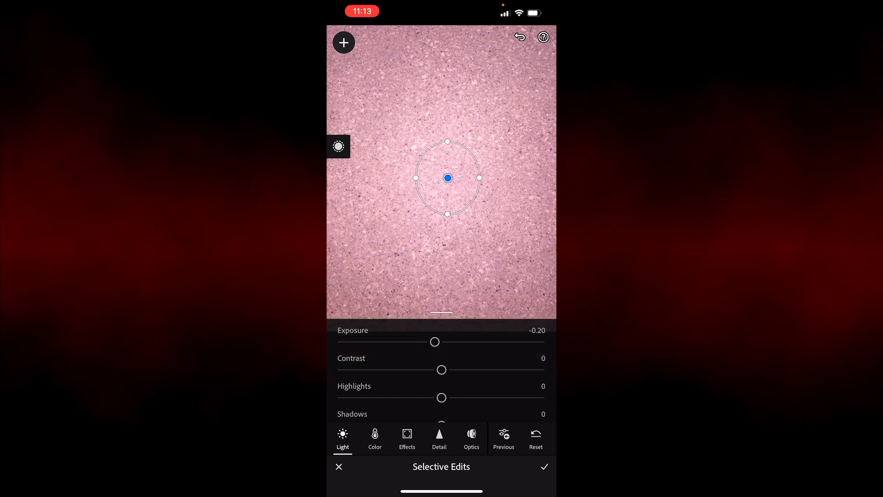
left_click(343, 43)
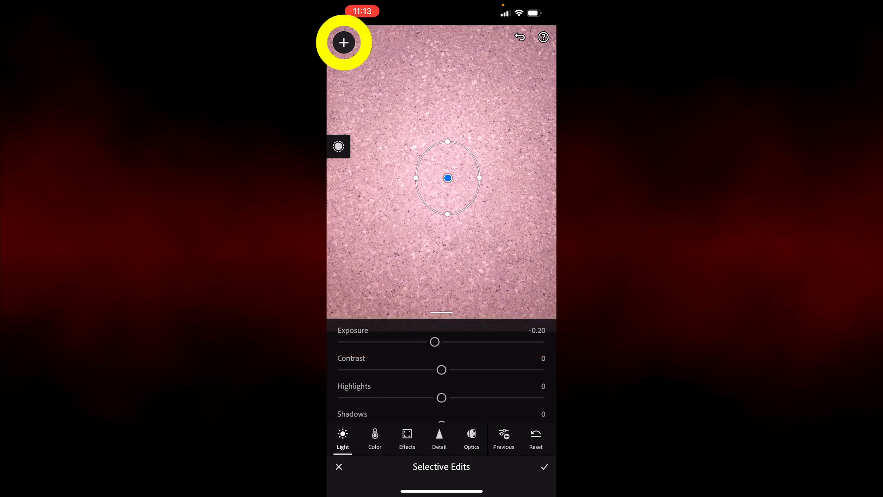
- Add a second radial gradient mask stretched into a large vertical oval over the photo's centre
left_click(344, 42)
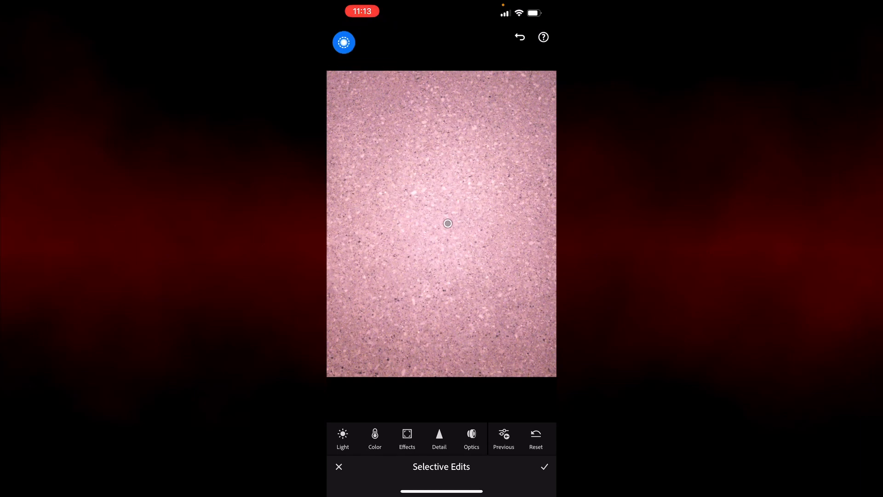
left_click(447, 223)
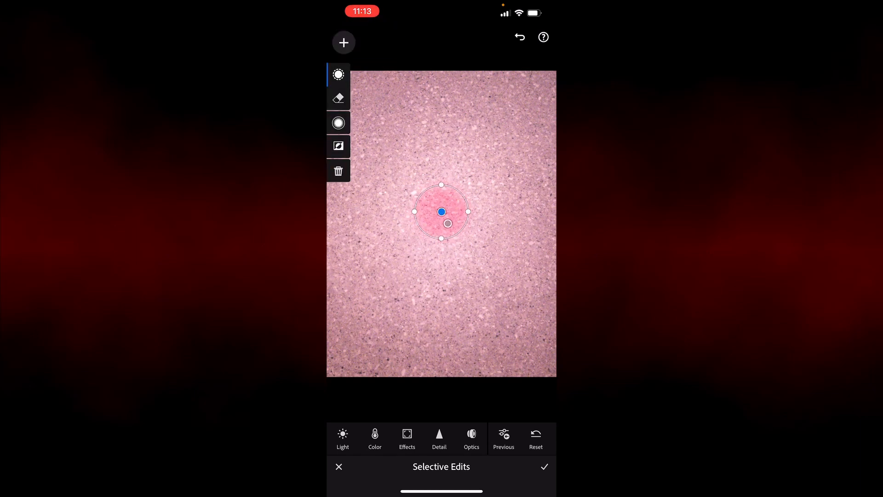
left_click_drag(441, 185, 440, 129)
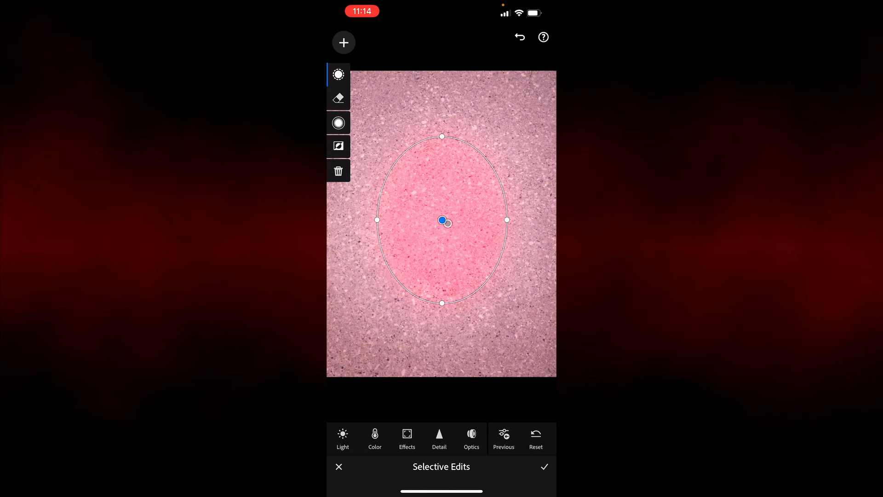
left_click(342, 439)
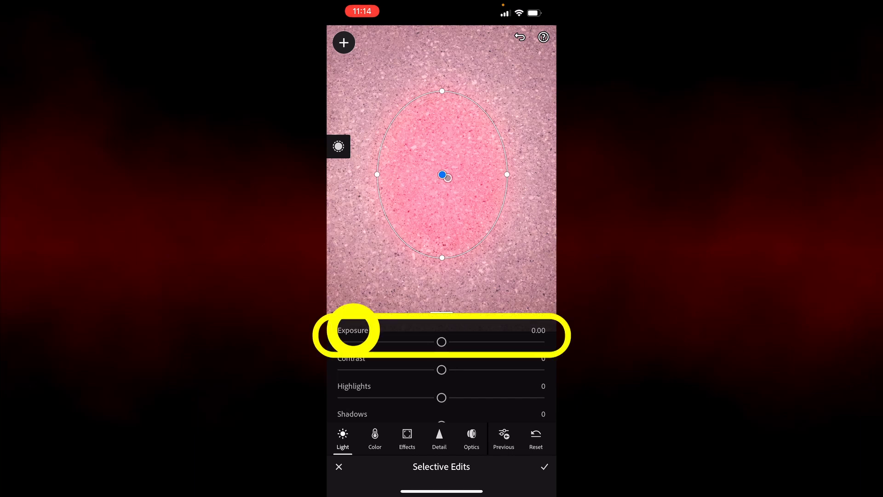
- Lower the oval radial mask's exposure to -0.20 to darken its area
left_click_drag(442, 342, 438, 342)
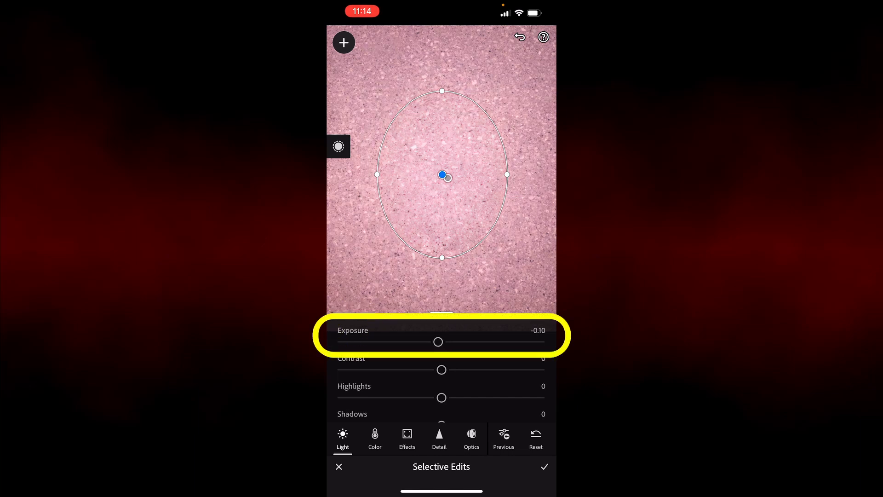
left_click_drag(438, 341, 435, 341)
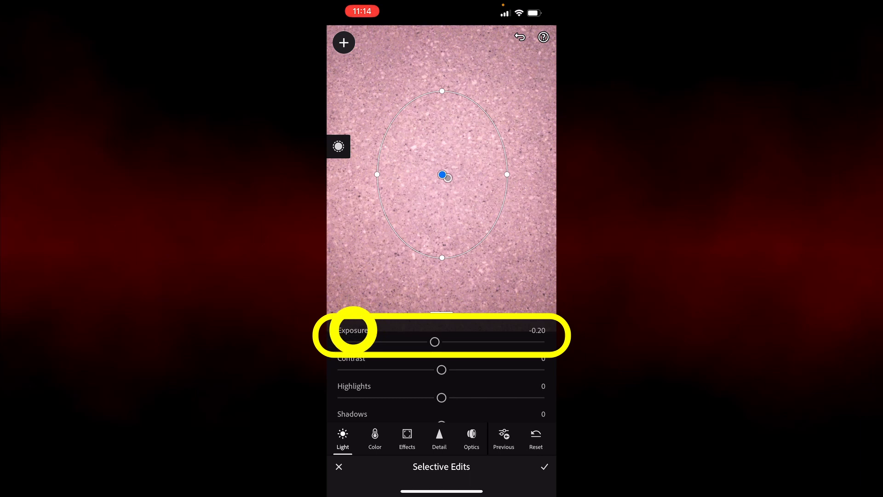
left_click_drag(435, 342, 428, 342)
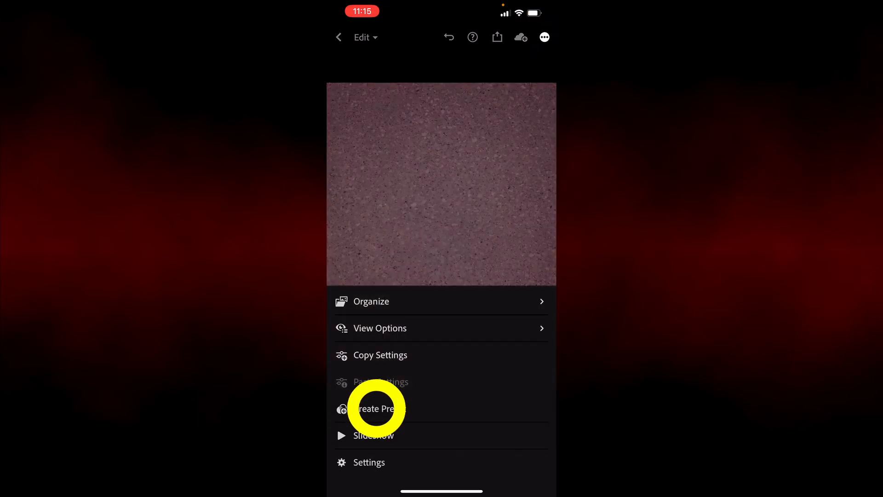
- Create a preset named 'iPhone 12 T' from these edits, clearing all setting groups before ticking the needed ones
left_click(376, 408)
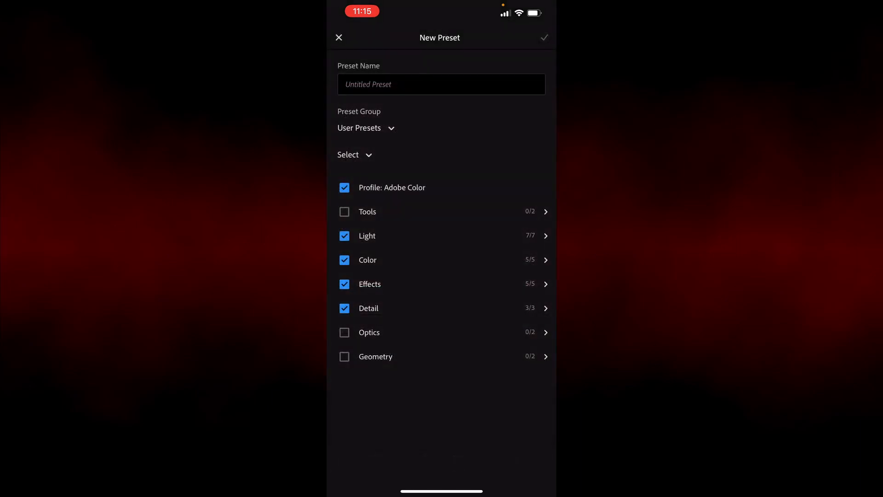
left_click(440, 83)
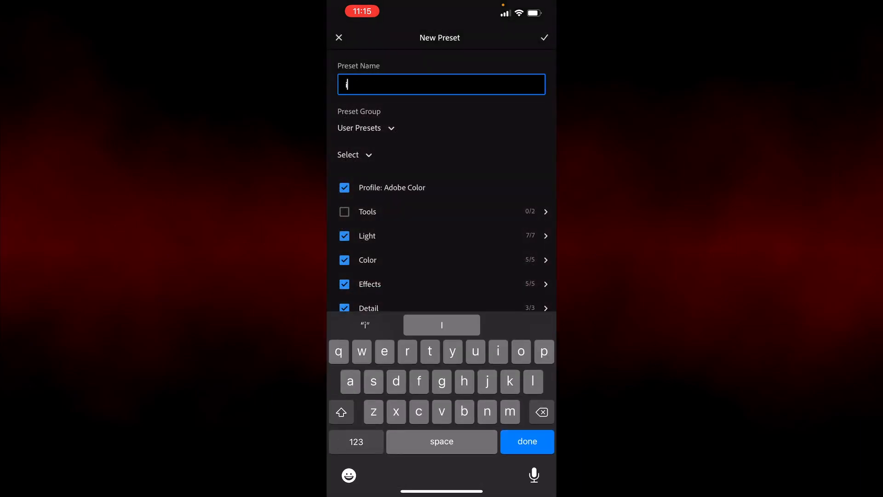
type("Phone")
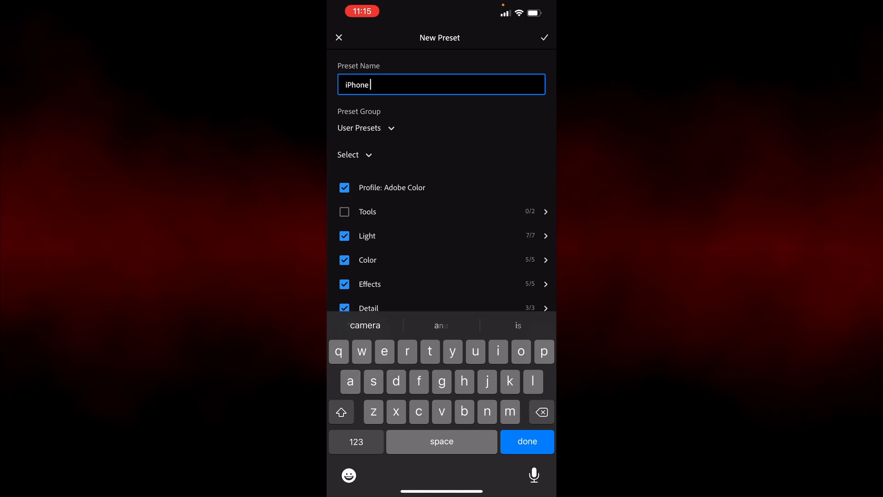
type("12")
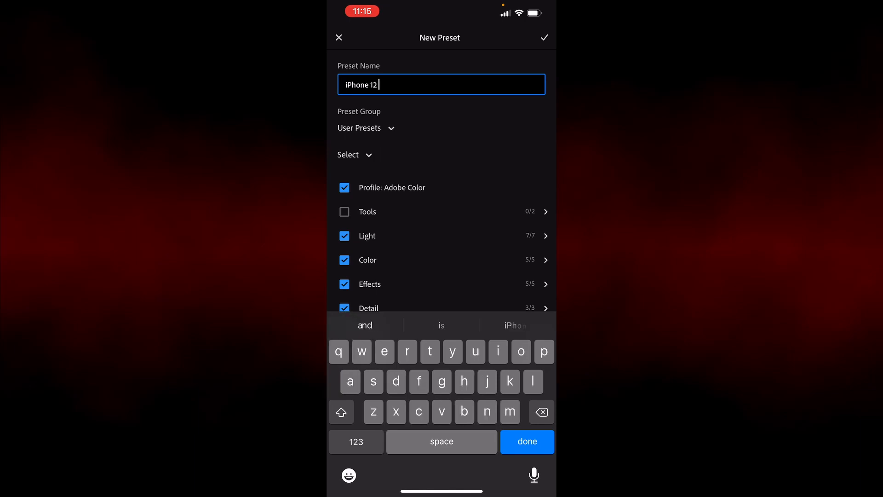
type("T")
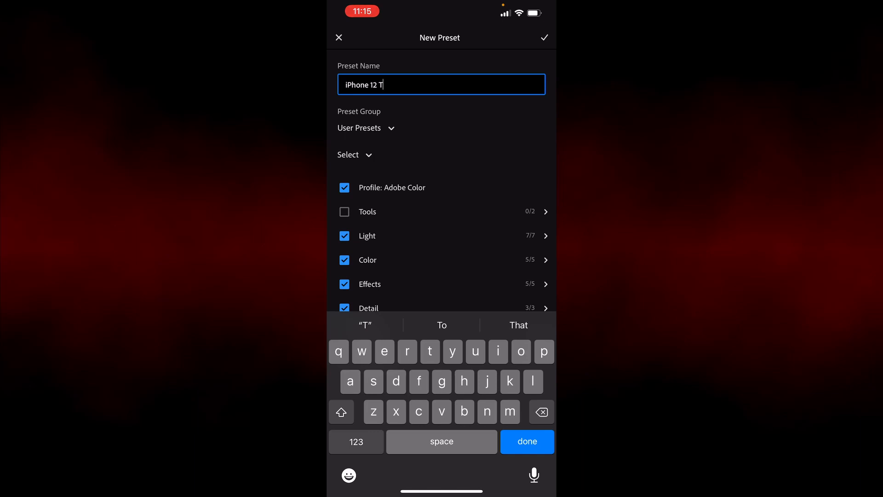
left_click(353, 154)
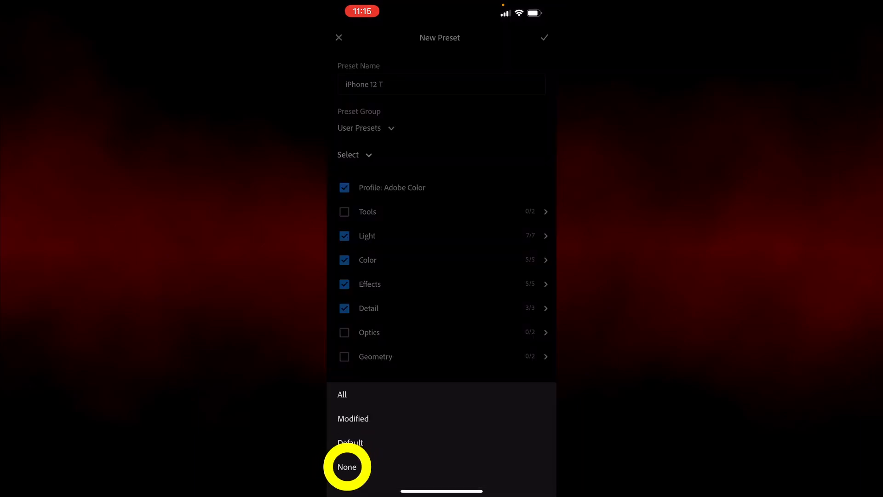
left_click(347, 466)
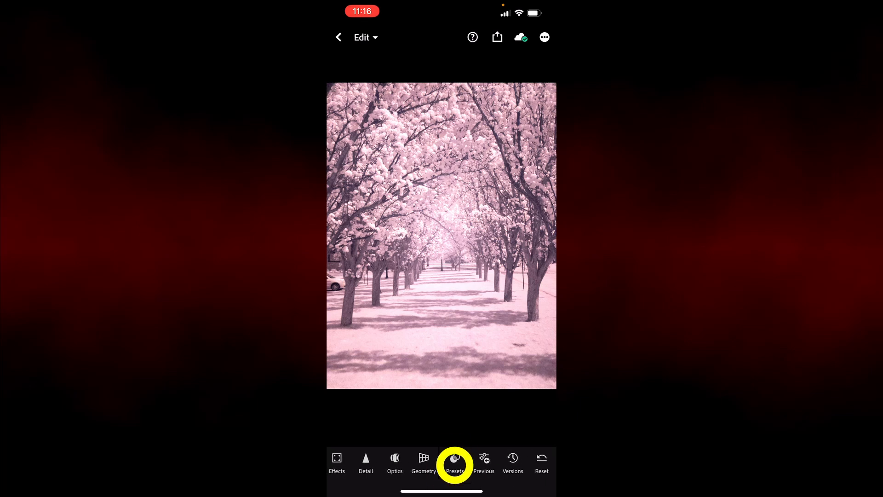
- Apply the iPhone 12 T user preset to the tree-lined path photo
left_click(454, 462)
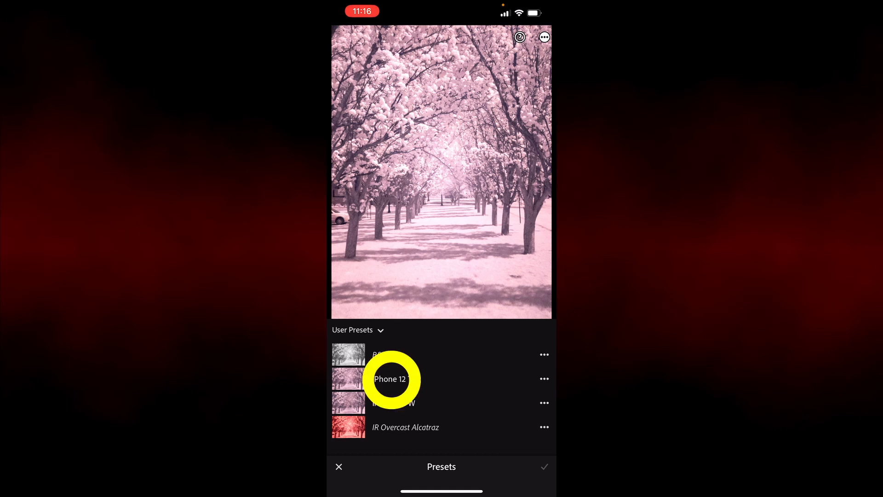
left_click(391, 378)
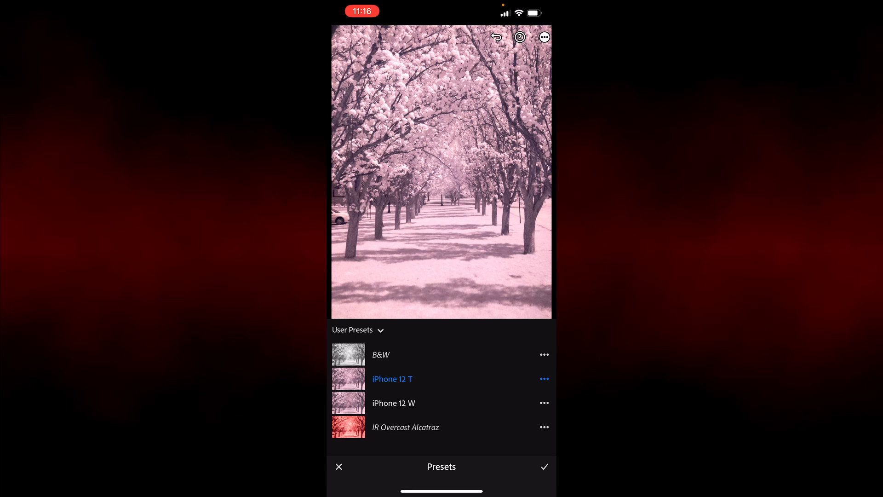
left_click(544, 466)
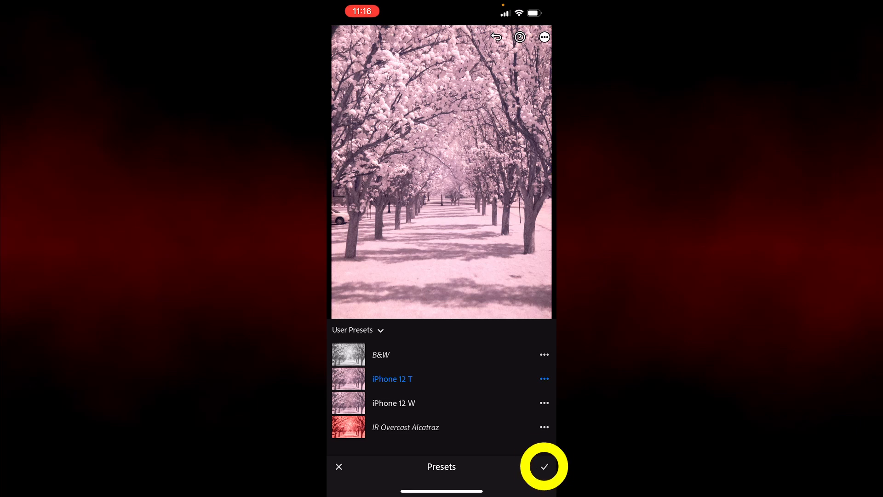
left_click(543, 466)
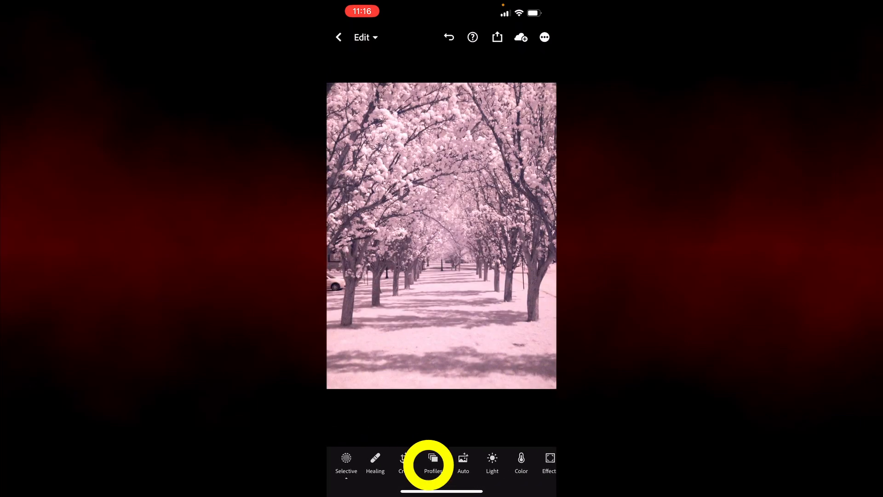
- Convert the tree-lined path photo to black and white with the B&W 03 profile
left_click(433, 461)
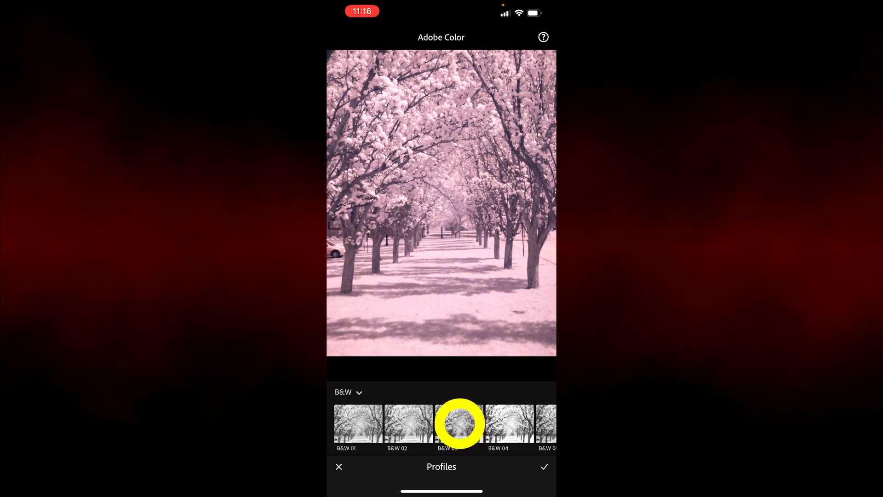
left_click(458, 424)
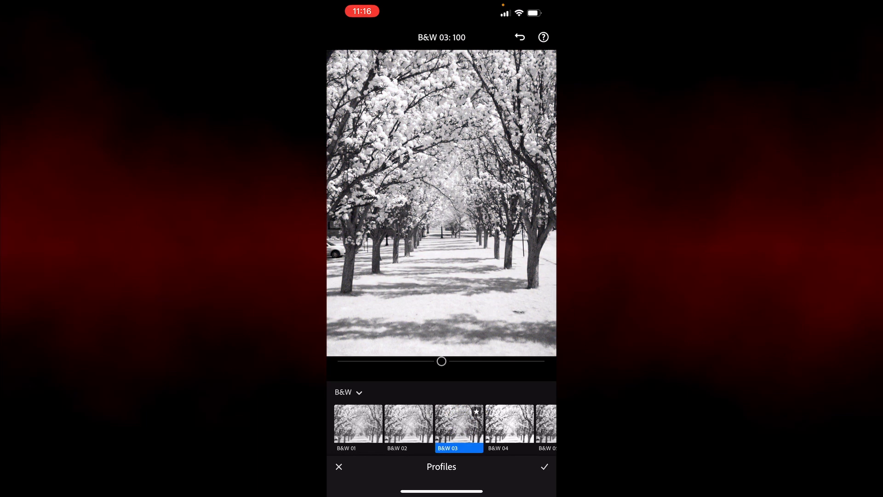
left_click(543, 466)
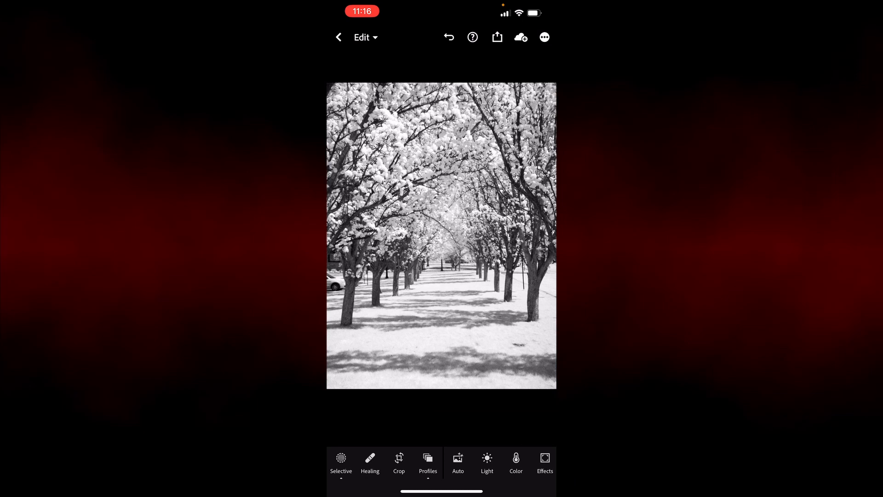
left_click(339, 37)
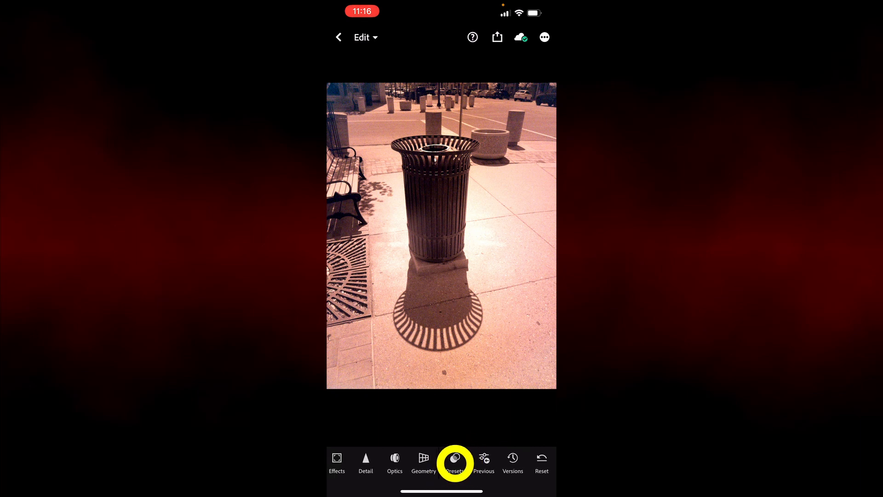
- Apply the iPhone 12 T preset to the trash-can photo and move on to the B&W 01 profile
left_click(455, 461)
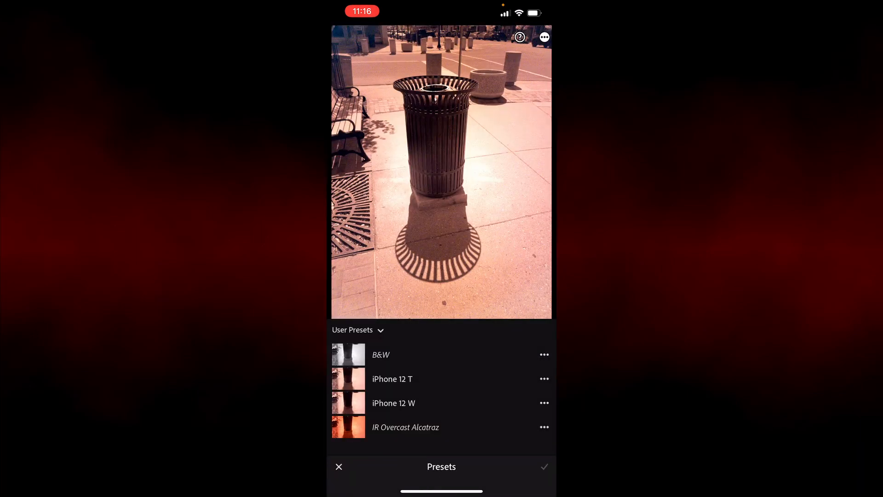
left_click(391, 378)
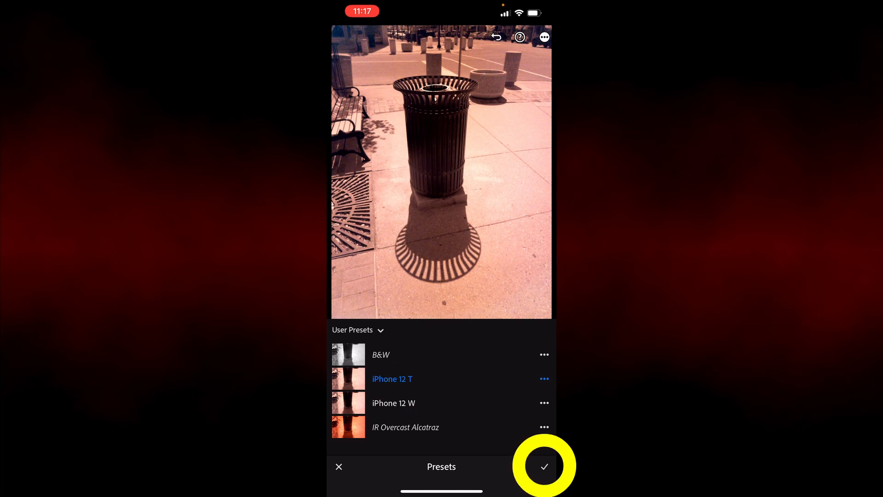
left_click(542, 466)
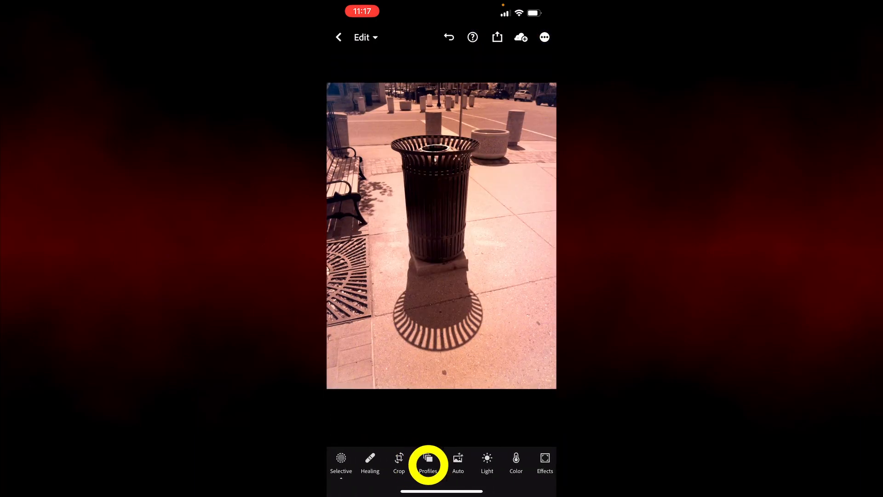
left_click(427, 462)
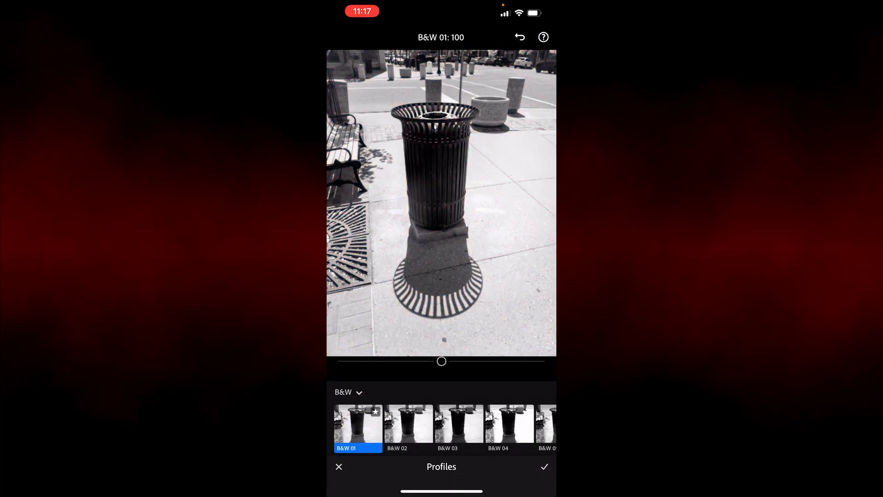